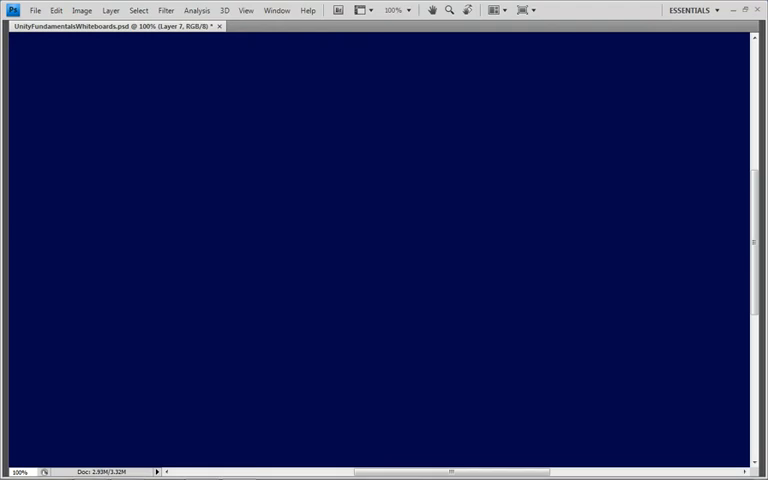
Handwrite the Spring Joint heading on the whiteboard with the brush.
{"action": "left_click_drag", "start_coordinate": [110, 75], "coordinate": [150, 130]}
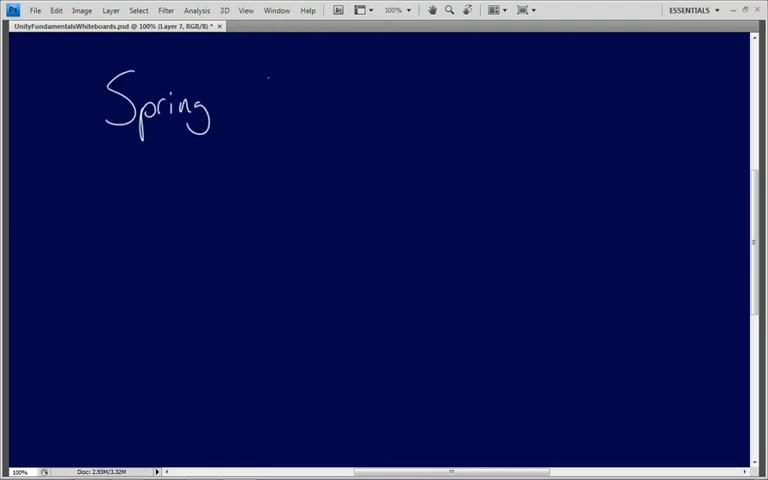
{"action": "left_click_drag", "start_coordinate": [255, 90], "coordinate": [330, 100]}
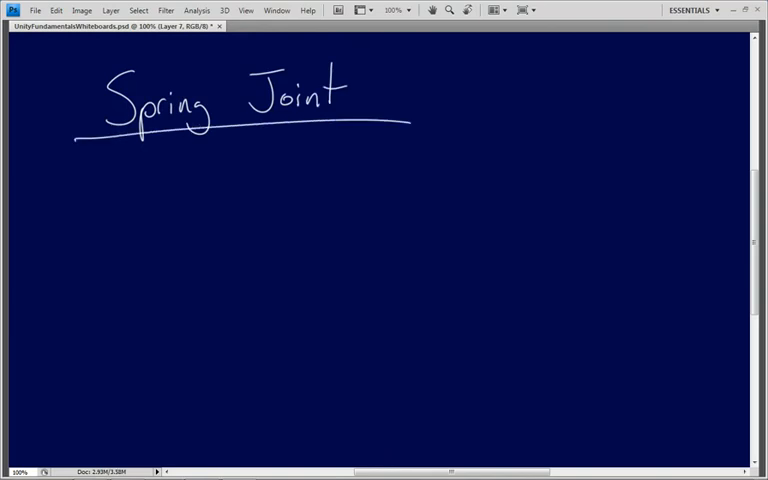
Sketch a circle below the heading with a small mark and line above it.
{"action": "left_click_drag", "start_coordinate": [388, 237], "coordinate": [408, 232]}
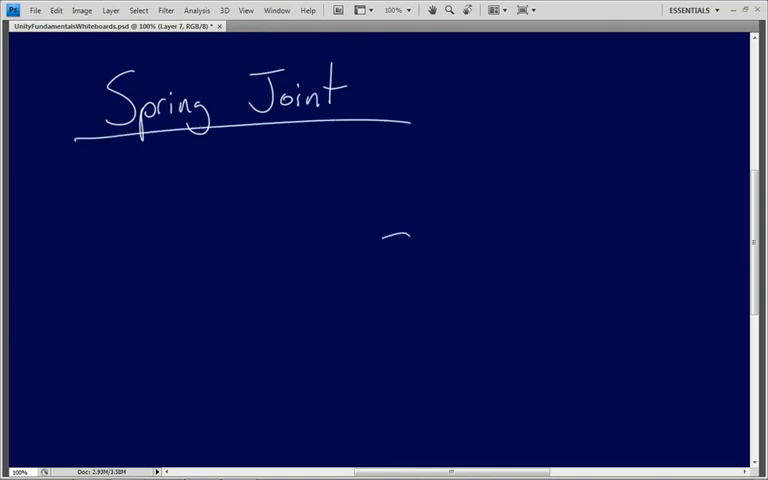
{"action": "left_click_drag", "start_coordinate": [400, 235], "coordinate": [410, 235]}
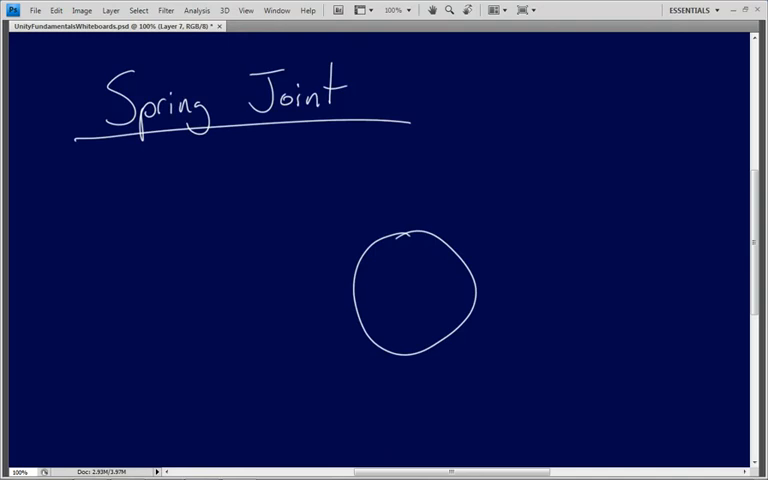
{"action": "left_click_drag", "start_coordinate": [405, 150], "coordinate": [415, 165]}
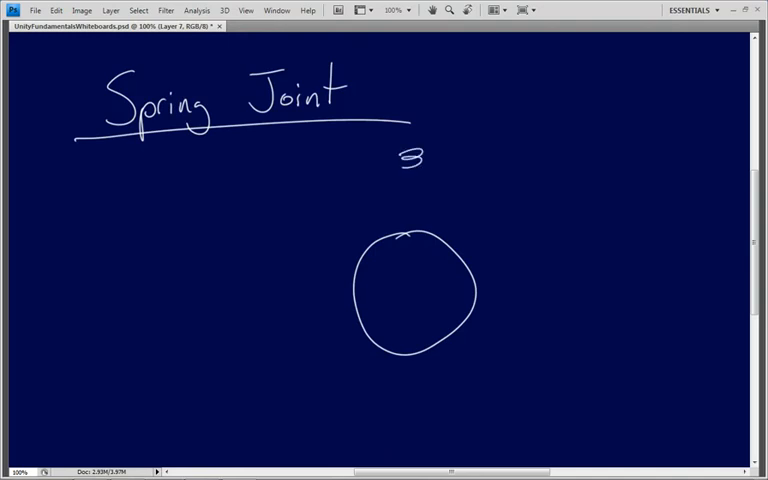
{"action": "left_click_drag", "start_coordinate": [410, 160], "coordinate": [410, 235]}
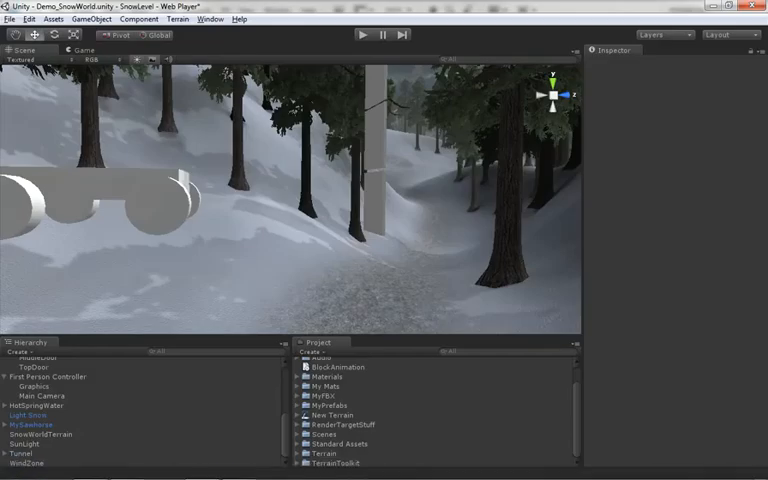
Add a Sphere and attach a Rigidbody and a Spring Joint from Component > Physics.
{"action": "left_click", "coordinate": [18, 438]}
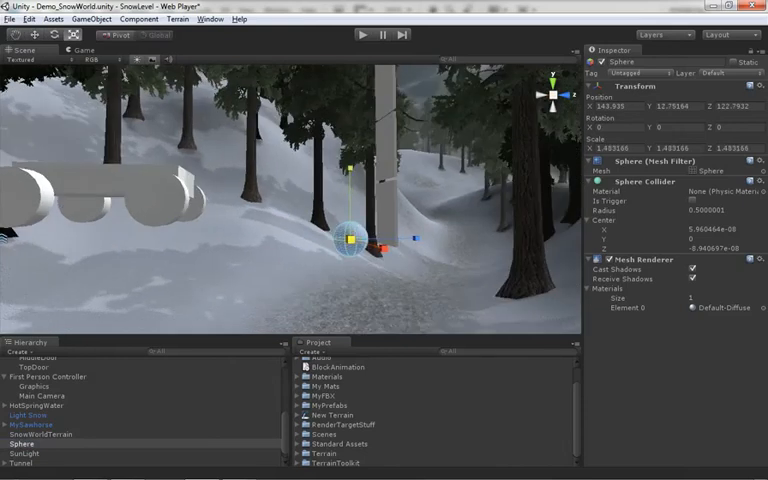
{"action": "left_click", "coordinate": [140, 18]}
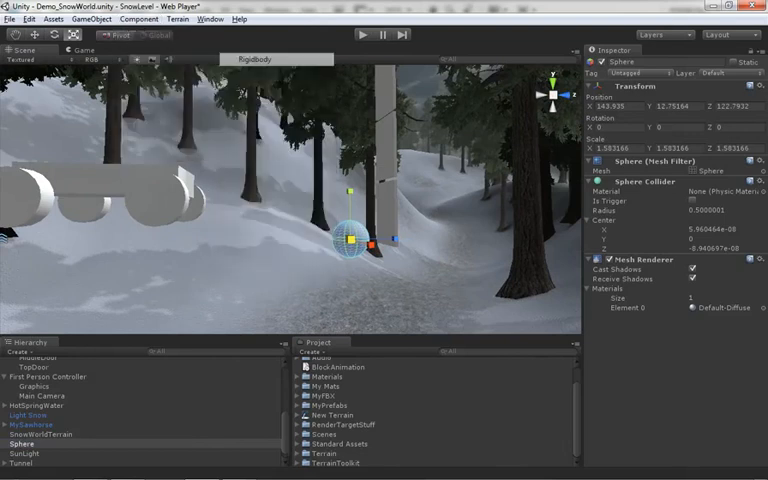
{"action": "left_click", "coordinate": [139, 18]}
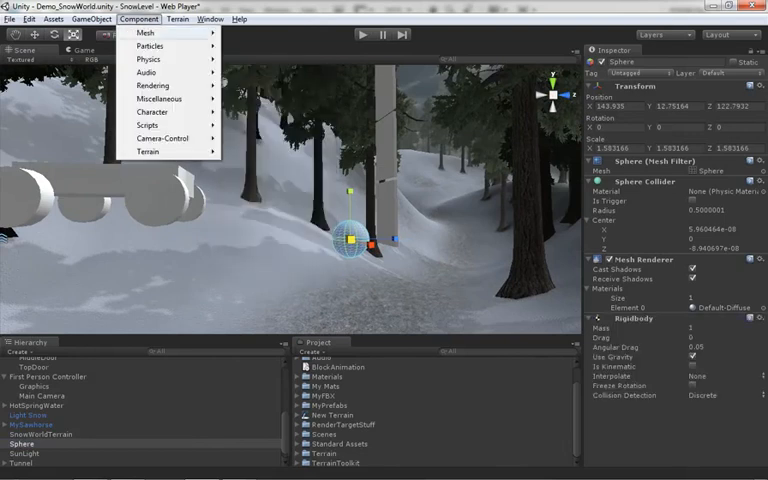
{"action": "mouse_move", "coordinate": [155, 58]}
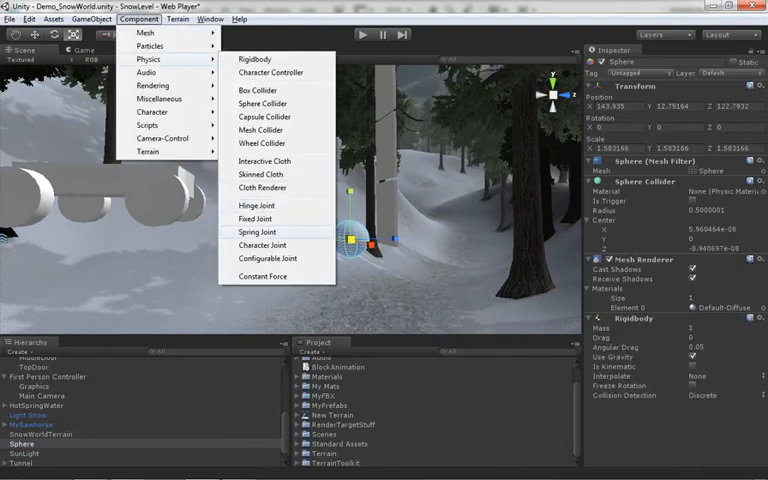
{"action": "left_click", "coordinate": [256, 232]}
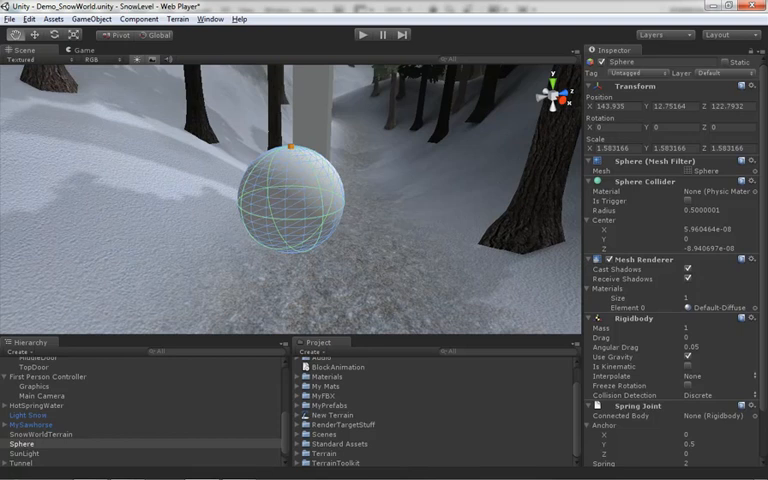
{"action": "scroll", "scroll_direction": "down", "scroll_amount": 3}
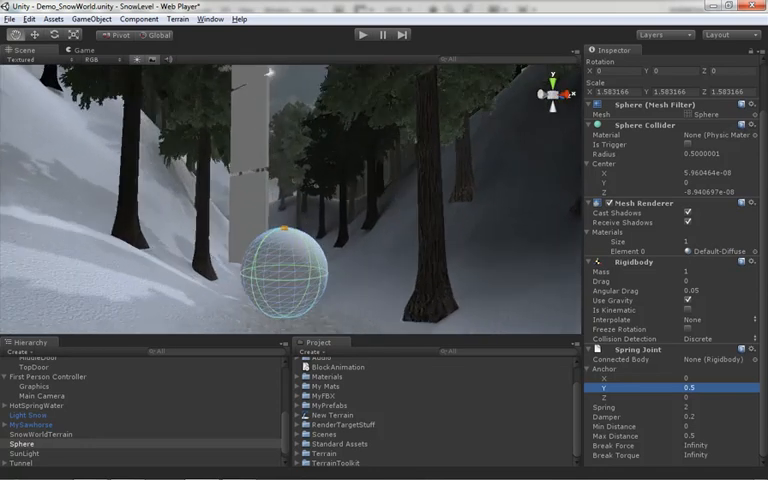
{"action": "left_click", "coordinate": [237, 463]}
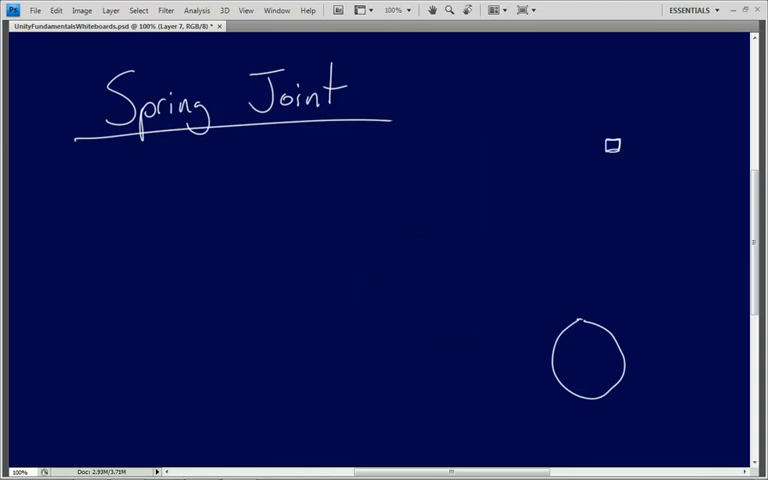
Link the circle to the small square anchor with a line, erasing and redrawing it.
{"action": "left_click_drag", "start_coordinate": [592, 278], "coordinate": [592, 320]}
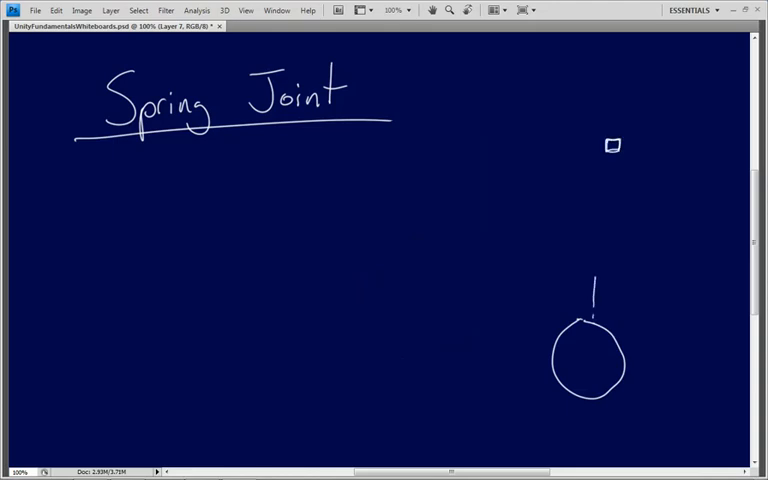
{"action": "left_click_drag", "start_coordinate": [611, 155], "coordinate": [588, 310]}
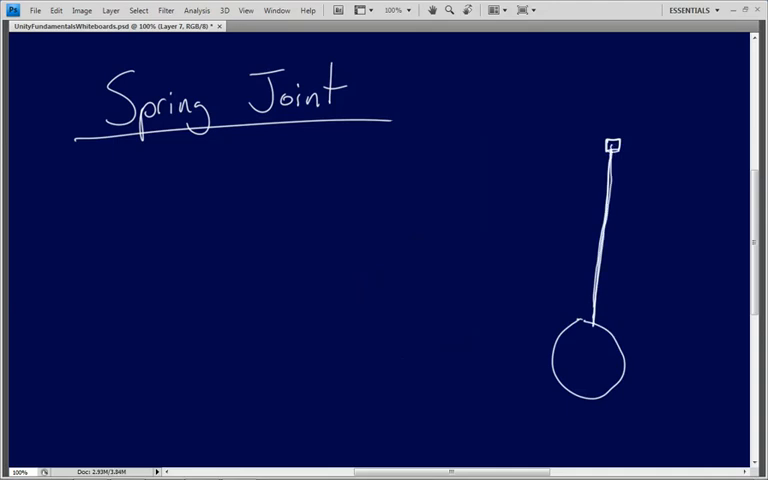
{"action": "type", "text": "Not"}
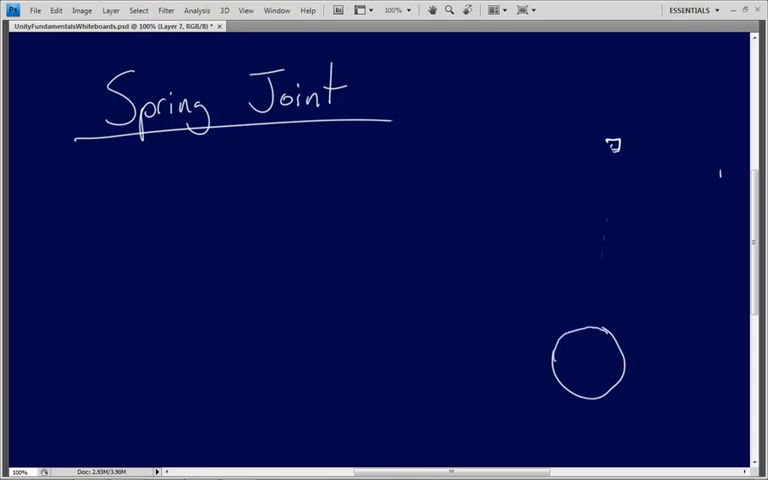
{"action": "left_click_drag", "start_coordinate": [612, 155], "coordinate": [612, 245]}
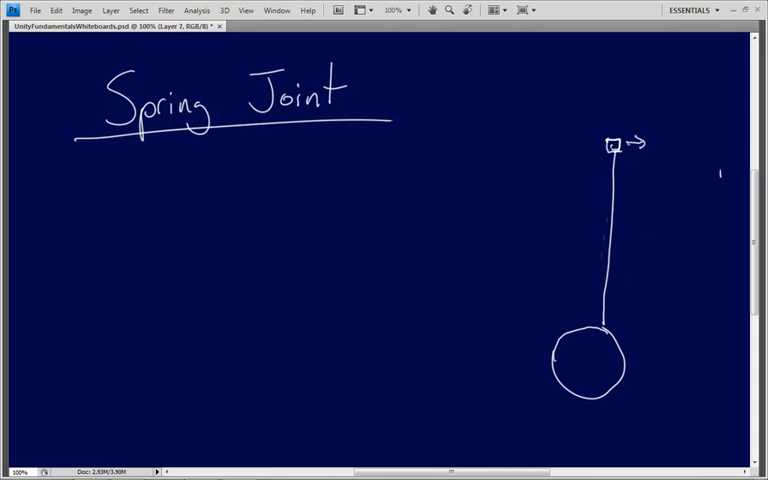
Draw force arrows on the anchor square and sketch a second small square mid-page.
{"action": "left_click_drag", "start_coordinate": [613, 105], "coordinate": [613, 135]}
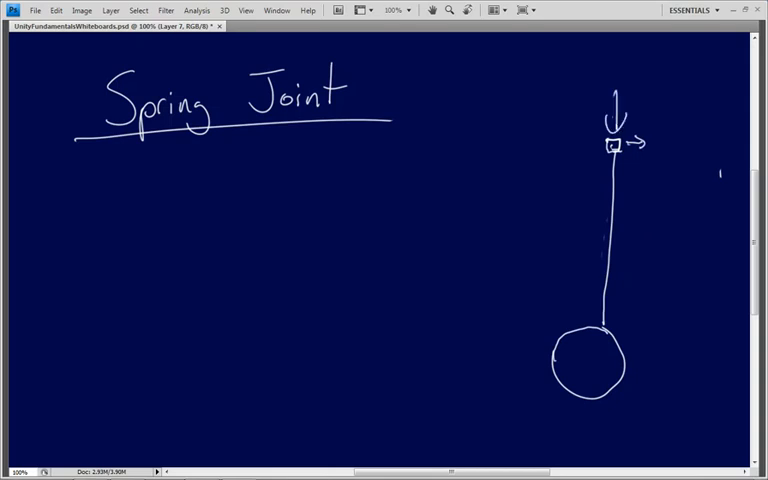
{"action": "left_click_drag", "start_coordinate": [332, 290], "coordinate": [345, 315]}
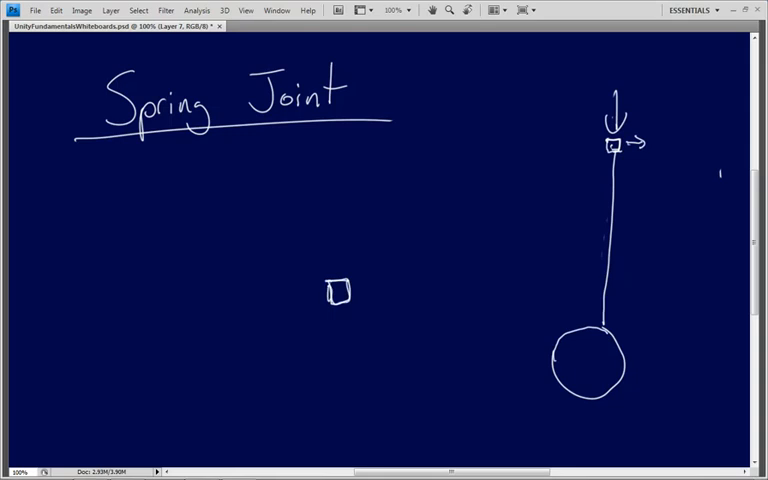
{"action": "left_click_drag", "start_coordinate": [355, 295], "coordinate": [500, 300]}
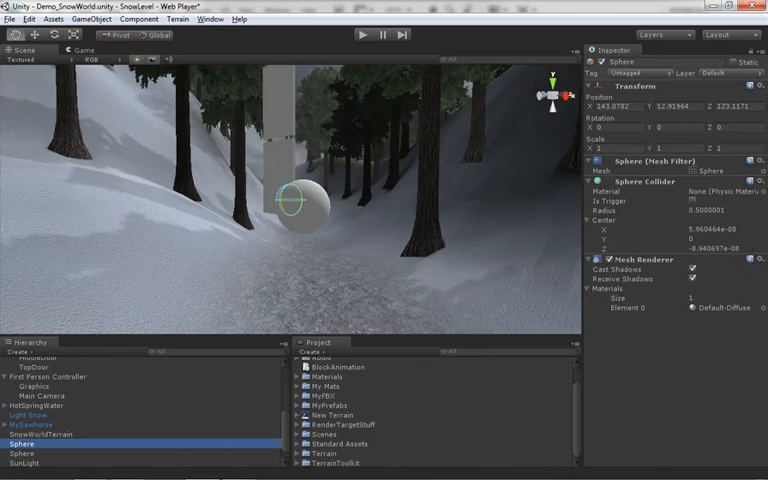
Remove the Sphere Collider component from the first sphere.
{"action": "left_click", "coordinate": [753, 184]}
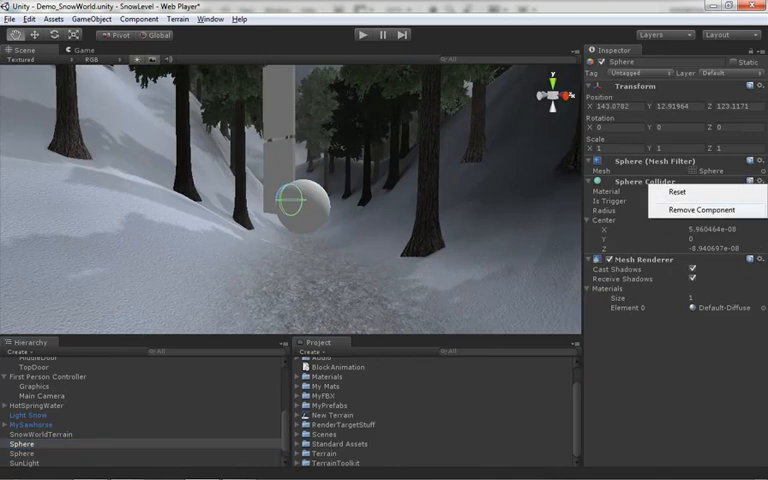
{"action": "left_click", "coordinate": [700, 209]}
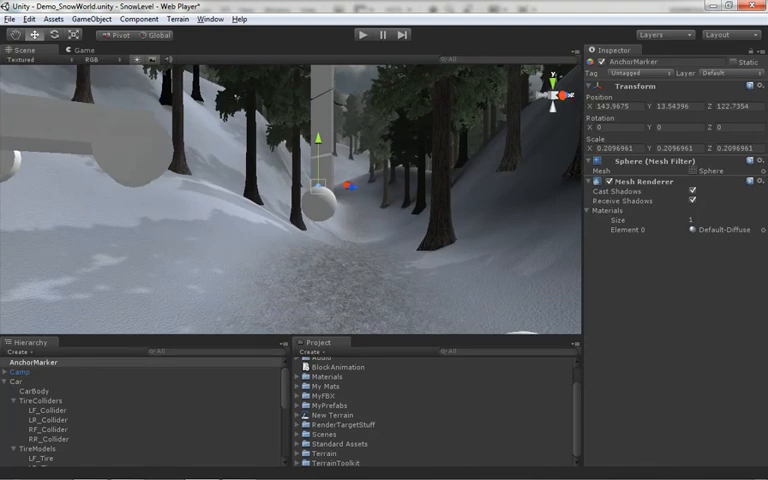
Run the scene in Play mode briefly and stop it again.
{"action": "left_click", "coordinate": [364, 33]}
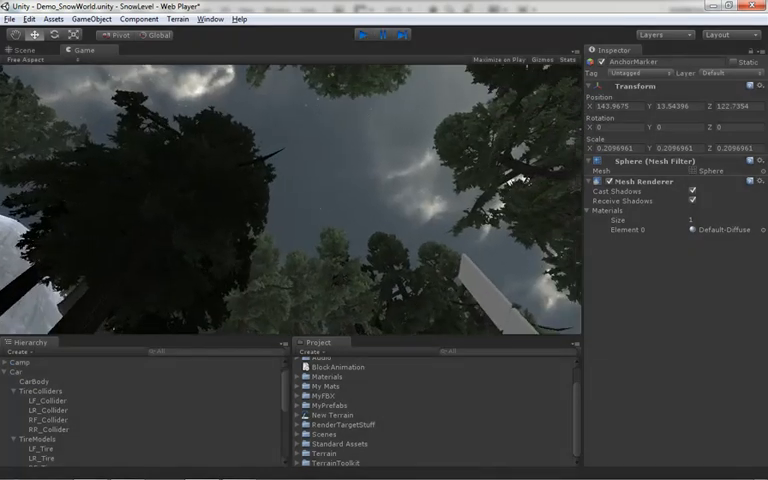
{"action": "left_click", "coordinate": [363, 33]}
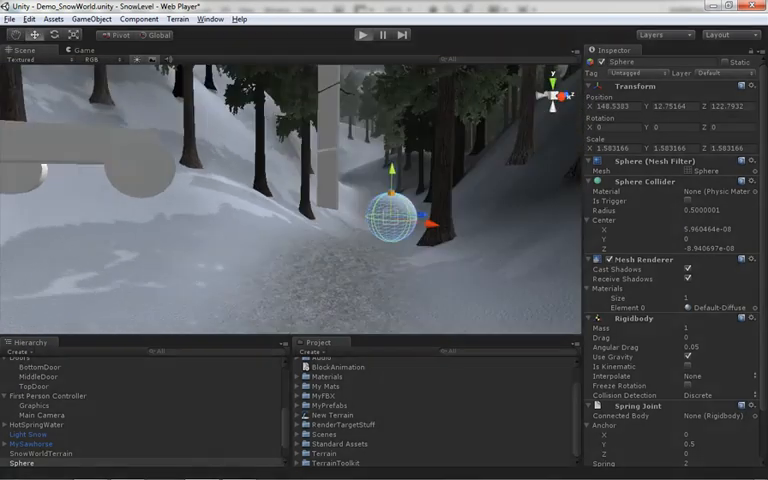
{"action": "left_click", "coordinate": [358, 33]}
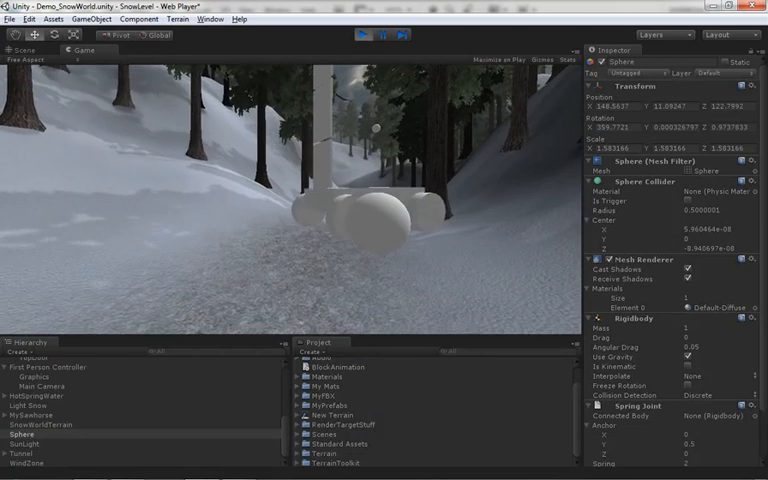
{"action": "left_click", "coordinate": [352, 34]}
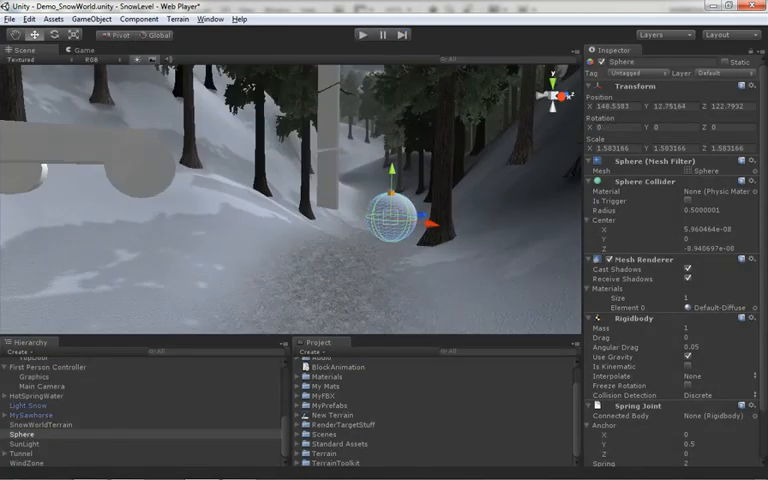
{"action": "scroll", "scroll_direction": "down", "scroll_amount": 3}
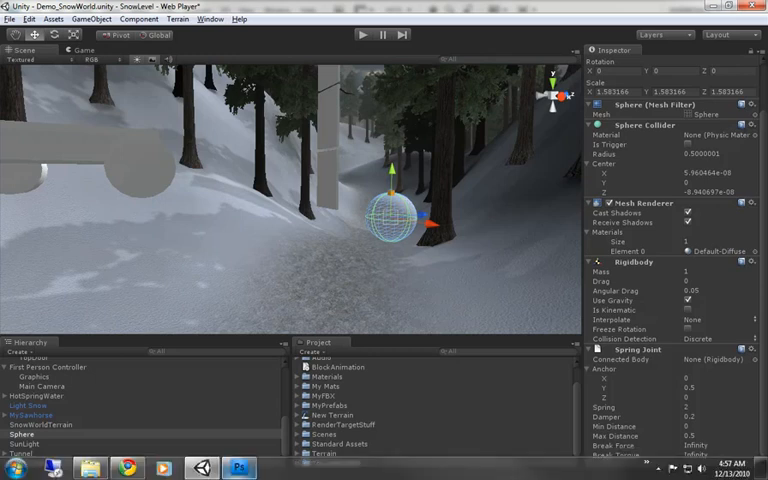
Switch to the Spring Joint whiteboard in Photoshop via the taskbar.
{"action": "left_click", "coordinate": [238, 465]}
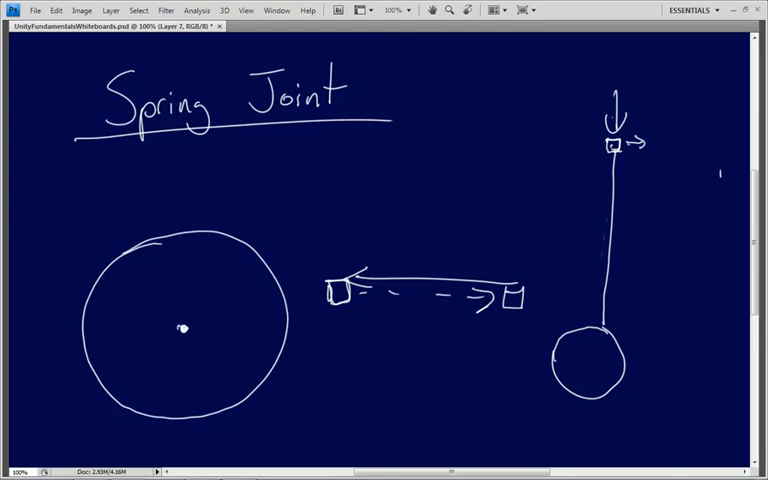
{"action": "mouse_move", "coordinate": [177, 330]}
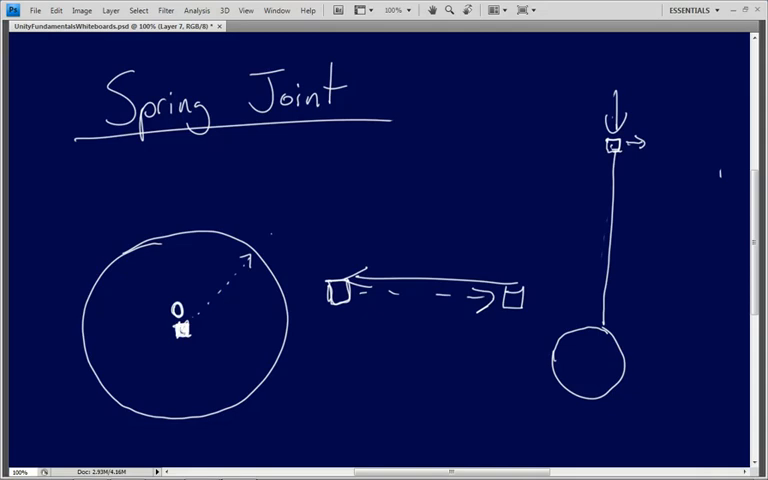
Label the outer ring 0.5 and add more strokes to the ring diagram.
{"action": "type", "text": "0.5"}
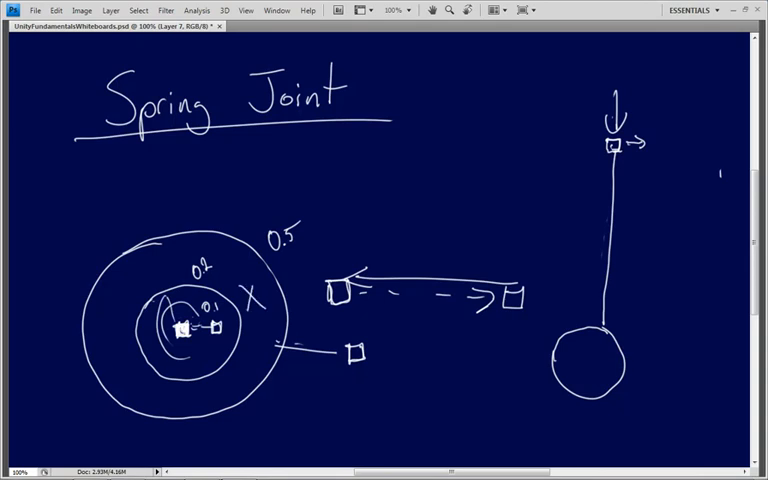
{"action": "left_click_drag", "start_coordinate": [300, 248], "coordinate": [312, 262]}
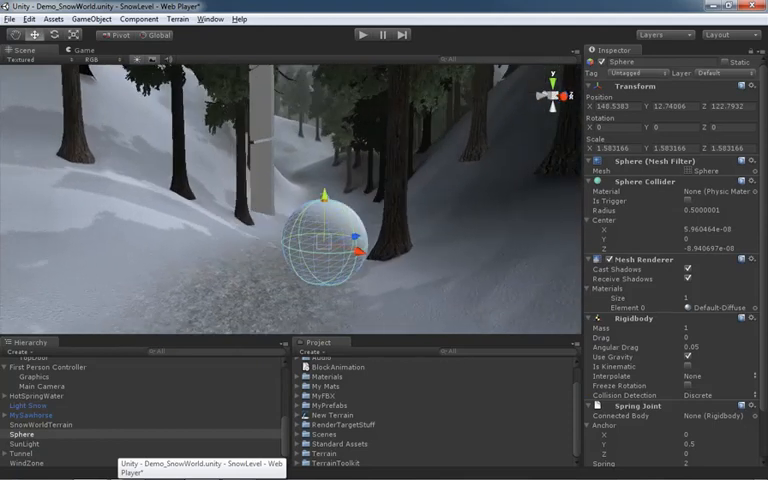
Enter 0.001 as the Spring Joint's Max Distance and move on to its Spring value.
{"action": "left_click", "coordinate": [358, 33]}
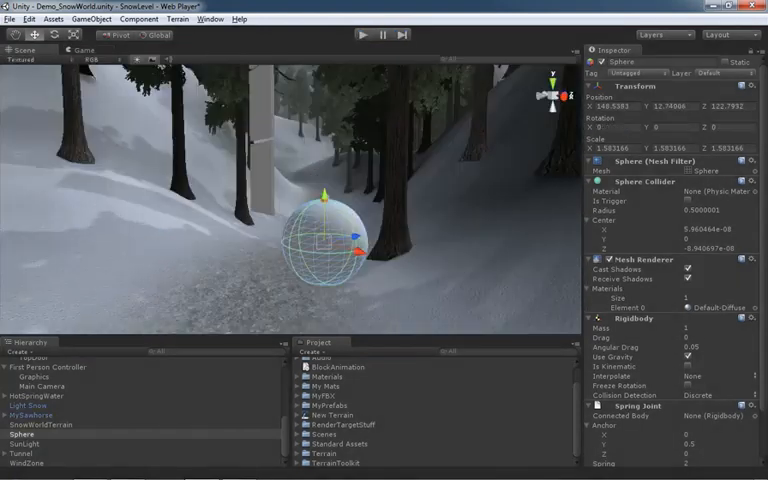
{"action": "scroll", "scroll_direction": "down", "scroll_amount": 3}
{"action": "type", "text": ".01"}
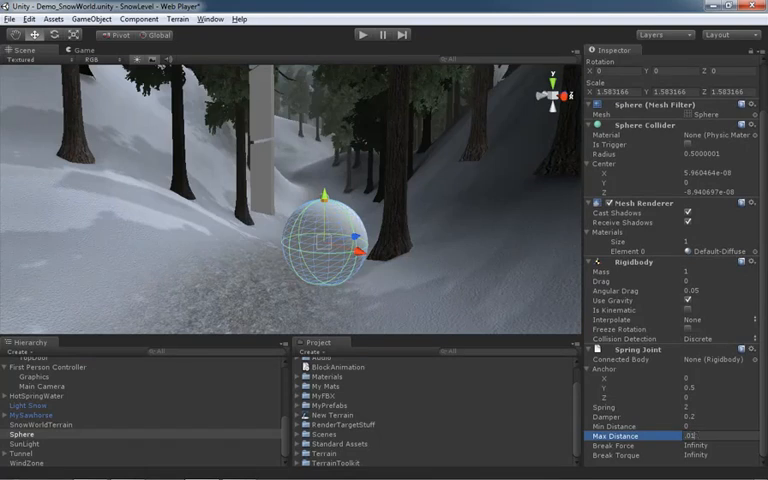
{"action": "type", "text": "0.001"}
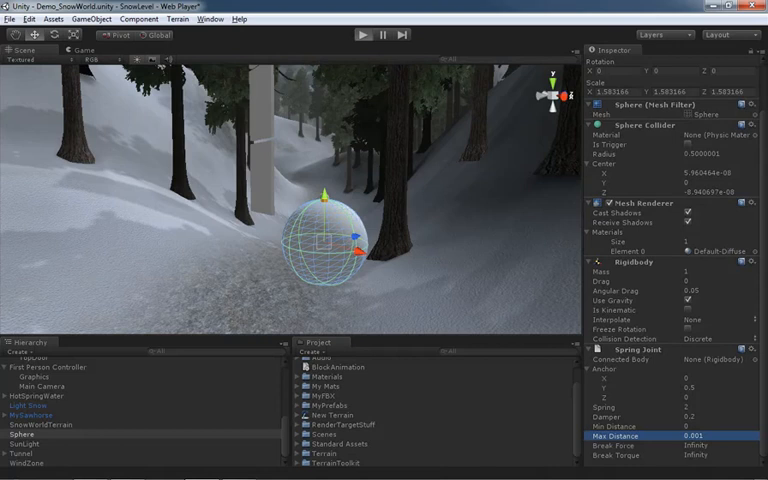
{"action": "left_click", "coordinate": [362, 33]}
{"action": "type", "text": "5000"}
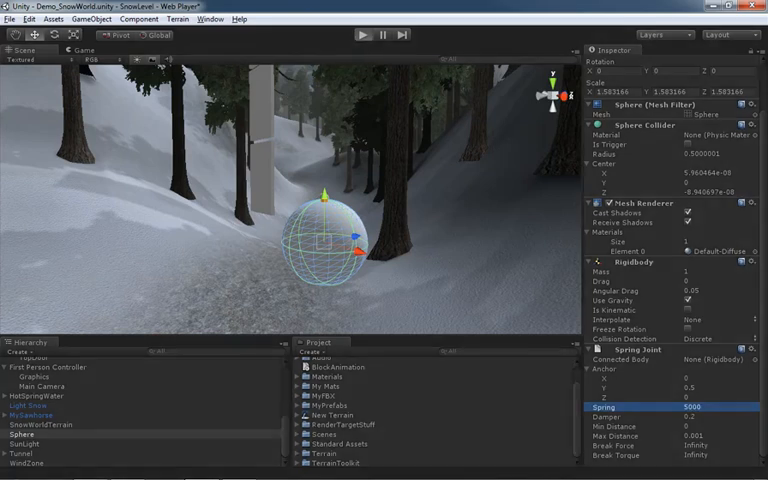
Adjust the Spring Joint's Damper and Max Distance fields toward 0.2 and 1.5.
{"action": "left_click", "coordinate": [365, 34]}
{"action": "type", "text": "0.5"}
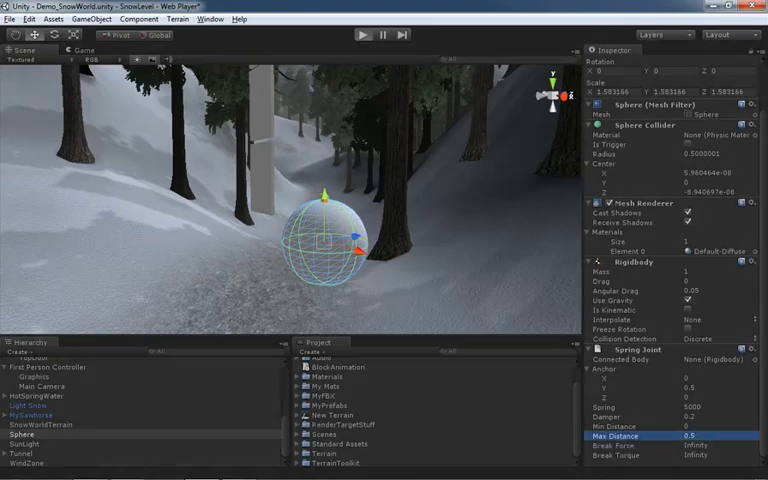
{"action": "left_click", "coordinate": [367, 35]}
{"action": "type", "text": "1.5"}
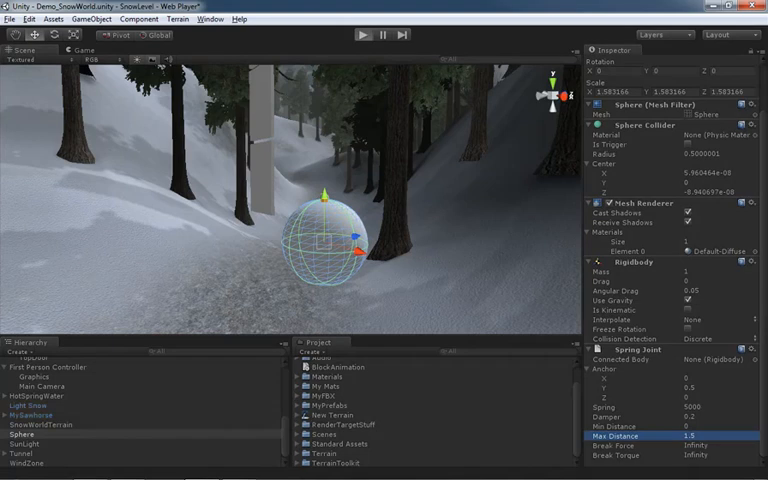
{"action": "left_click", "coordinate": [365, 33]}
{"action": "type", "text": "200"}
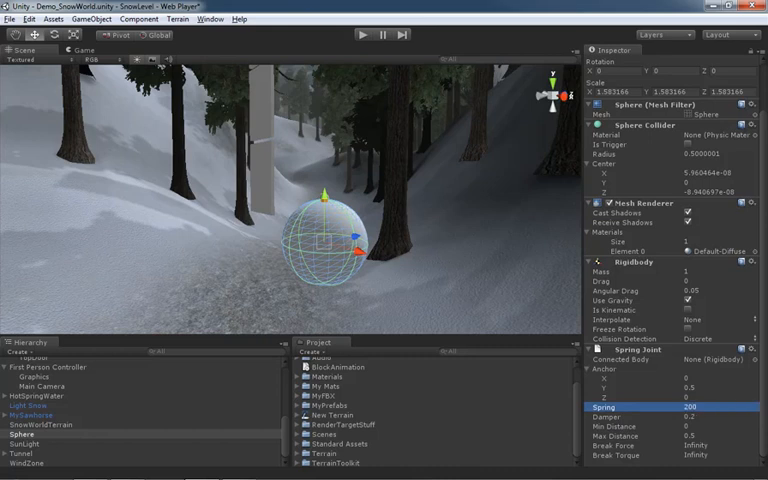
Lower the Spring Joint's Spring value to 200.
{"action": "left_click", "coordinate": [357, 34]}
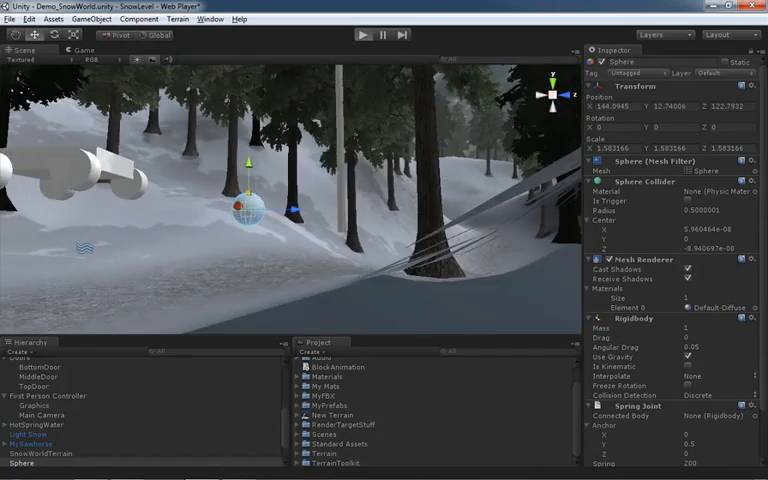
Frame the Scene view so the hanging sphere and the white cylinder objects are both visible.
{"action": "left_click", "coordinate": [89, 50]}
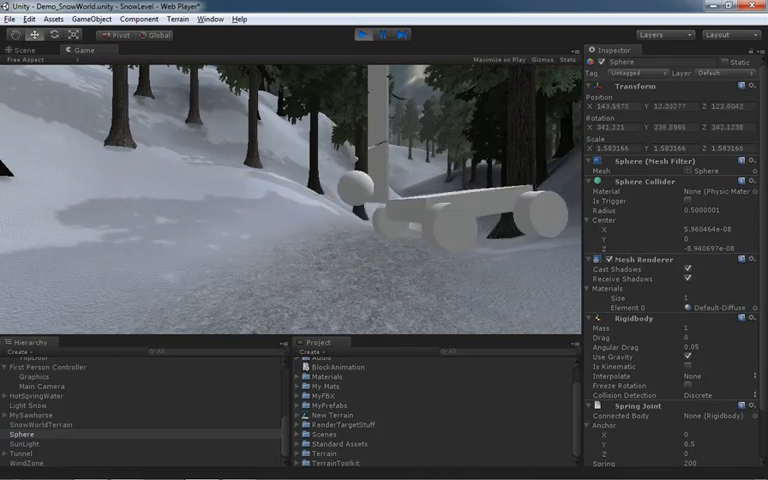
Stop Play mode and lower the sphere's Spring Joint Spring value to 20.
{"action": "left_click", "coordinate": [352, 34]}
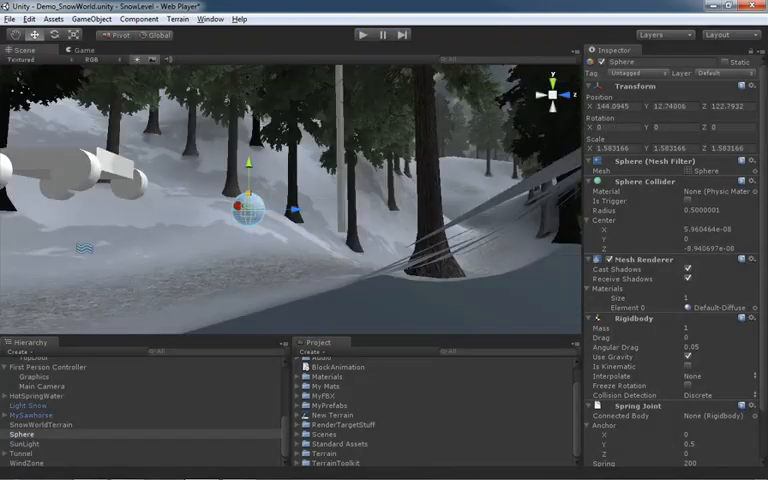
{"action": "scroll", "scroll_direction": "down", "scroll_amount": 3}
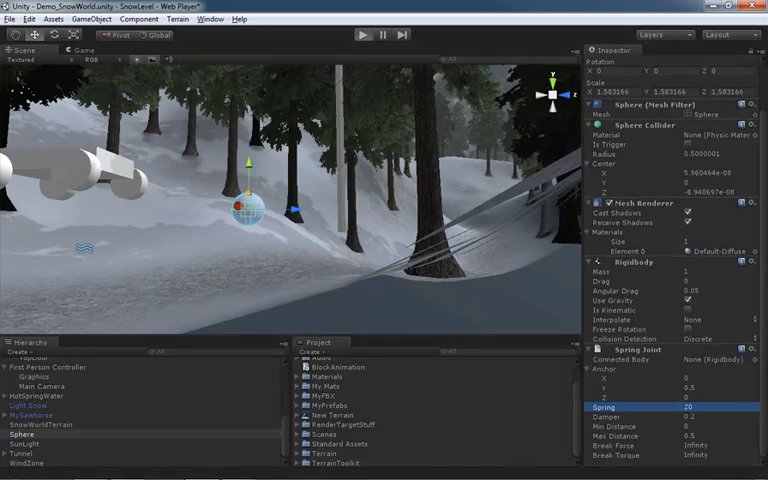
{"action": "left_click", "coordinate": [367, 33]}
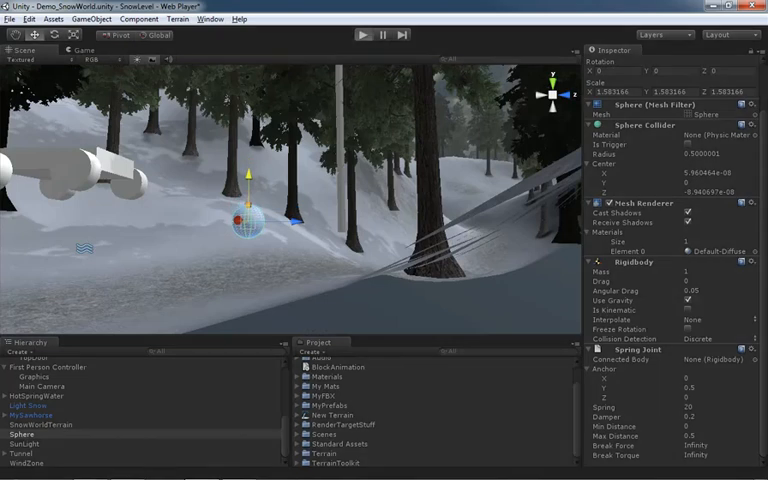
{"action": "left_click", "coordinate": [364, 33]}
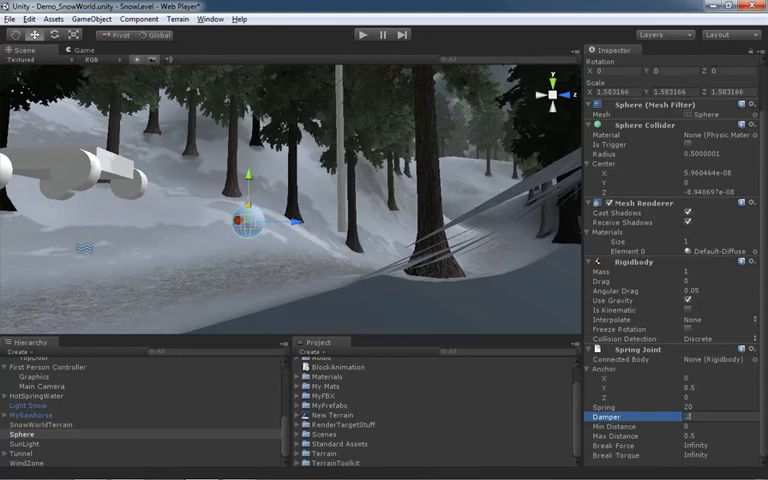
{"action": "type", "text": "0.2"}
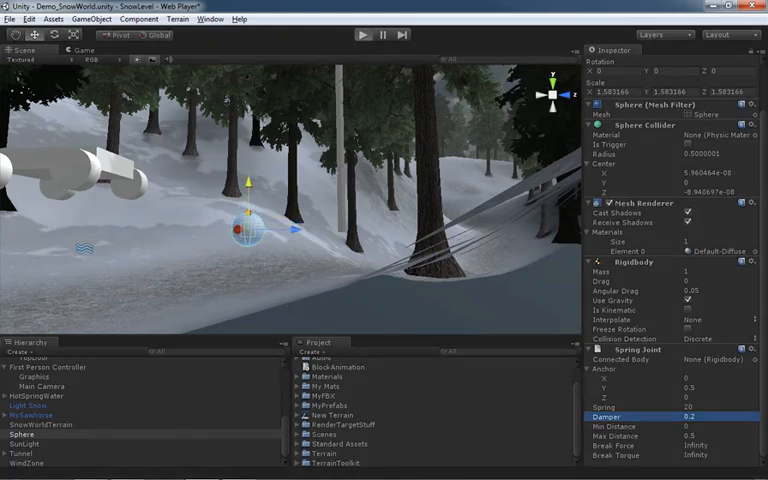
Select the Car and inspect its Constant Force relative forward (Z) force of 50.
{"action": "left_click", "coordinate": [359, 33]}
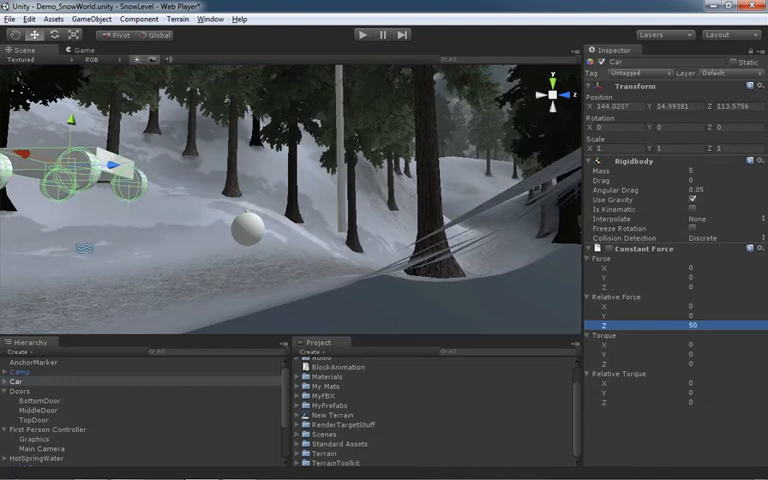
{"action": "left_click", "coordinate": [358, 34]}
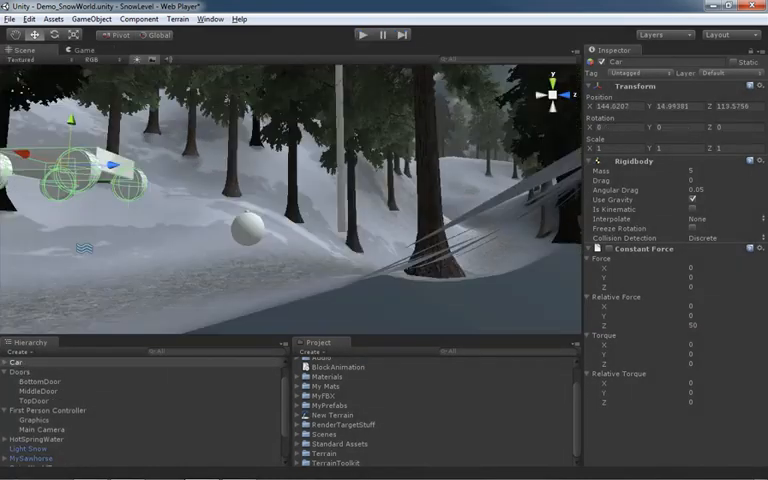
Set the sphere's Spring Joint Break Force to 1 instead of Infinity.
{"action": "scroll", "scroll_direction": "down", "scroll_amount": 3}
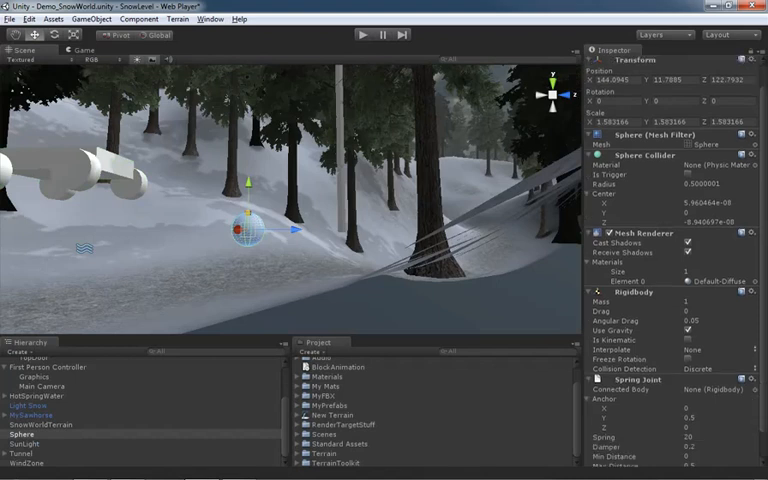
{"action": "scroll", "scroll_direction": "down", "scroll_amount": 3}
{"action": "type", "text": "1"}
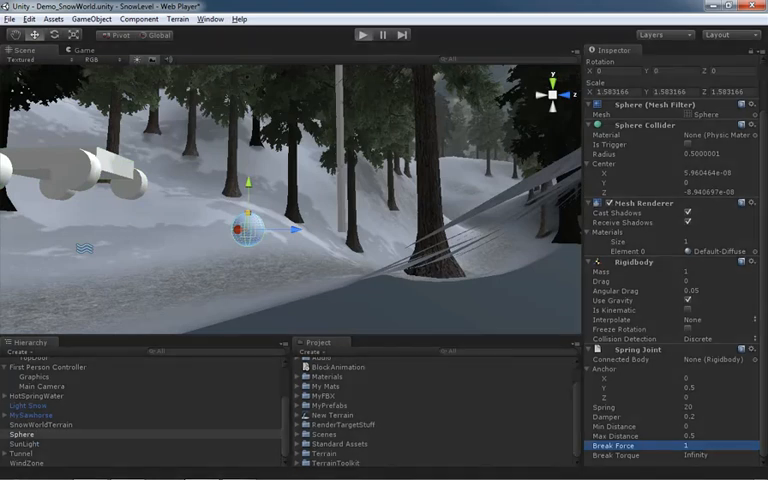
{"action": "left_click", "coordinate": [362, 32]}
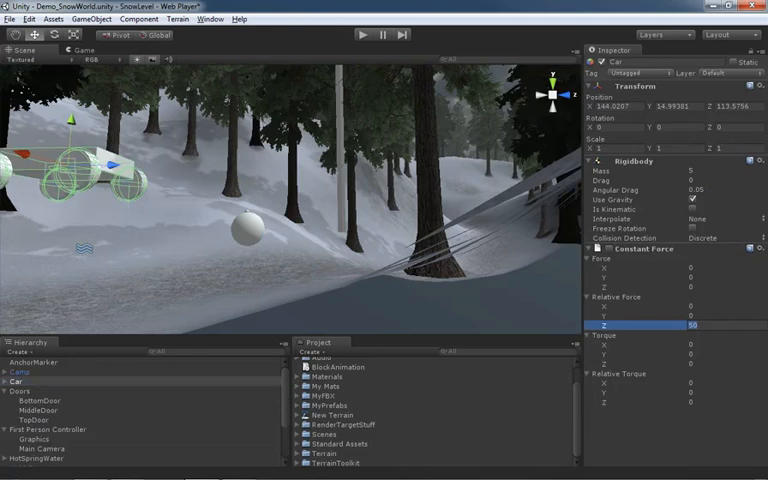
Enable the car's Constant Force component, its forward force briefly 500 then back to 50.
{"action": "type", "text": "500"}
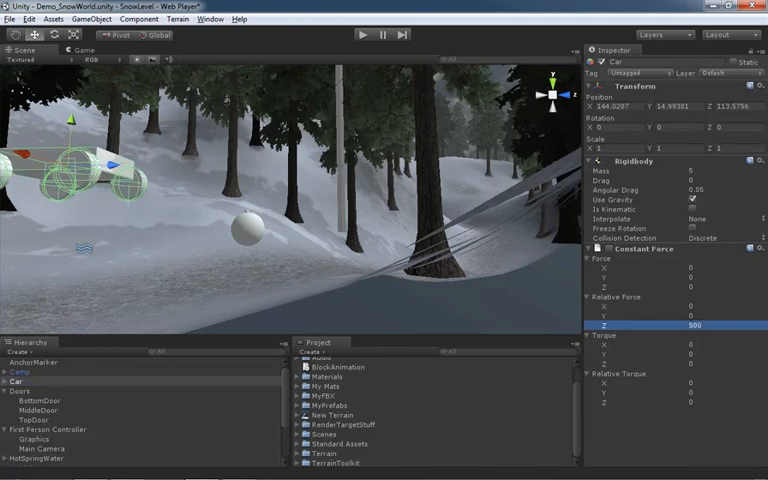
{"action": "left_click", "coordinate": [357, 33]}
{"action": "type", "text": "50"}
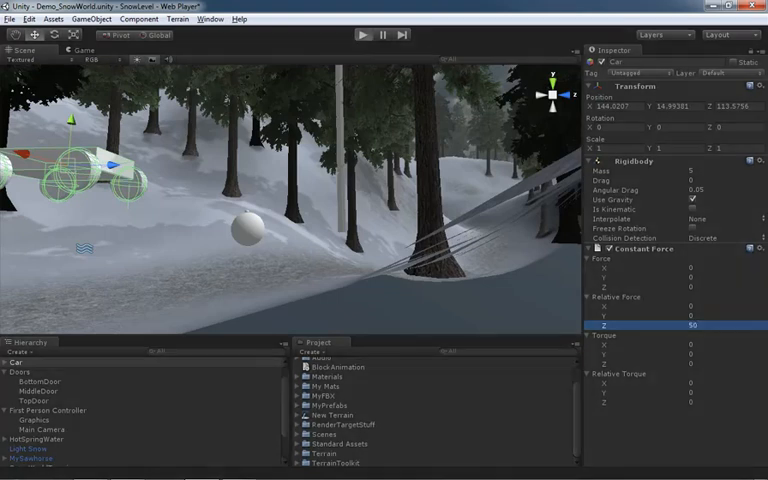
{"action": "left_click", "coordinate": [365, 33]}
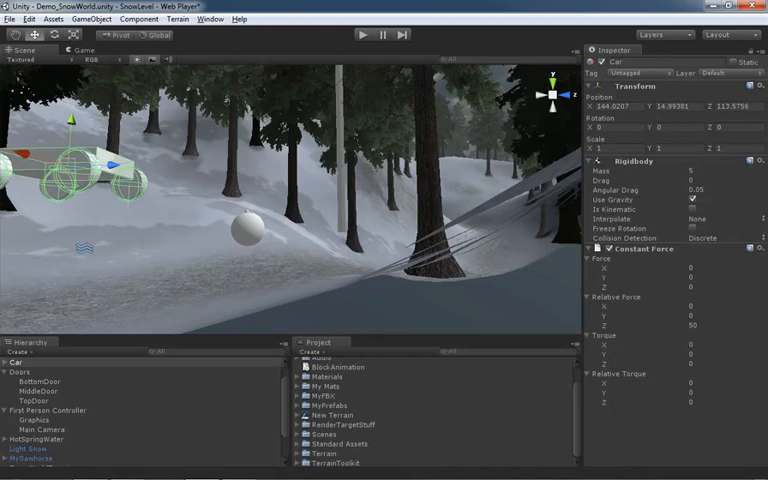
Raise the Car's relative forward force to 500 and run a quick Play test.
{"action": "left_click", "coordinate": [18, 456]}
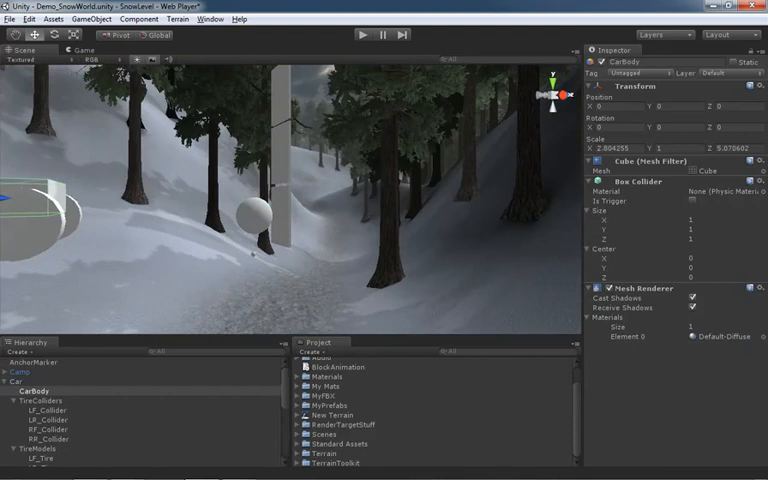
{"action": "left_click", "coordinate": [13, 377]}
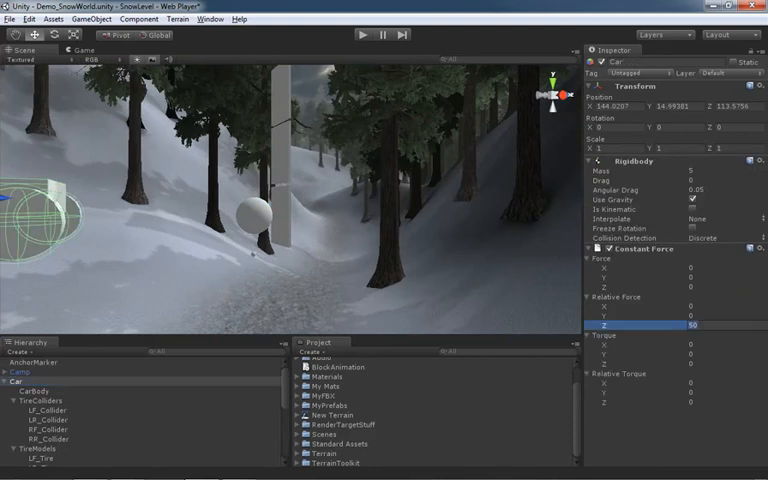
{"action": "type", "text": "500"}
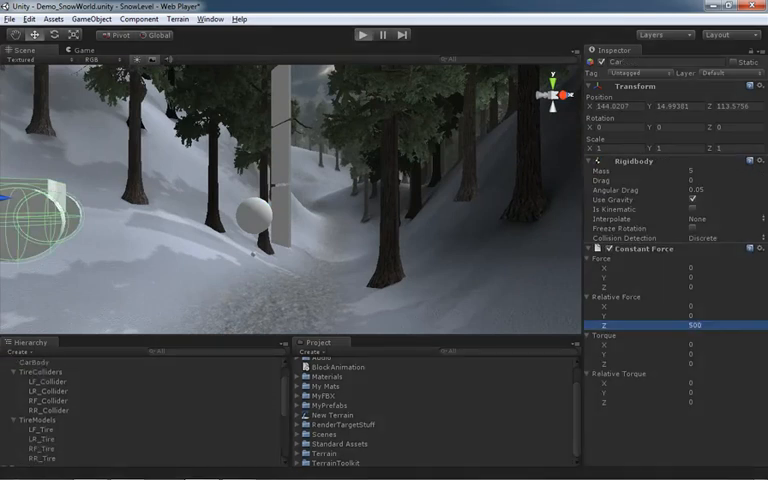
{"action": "left_click", "coordinate": [355, 34]}
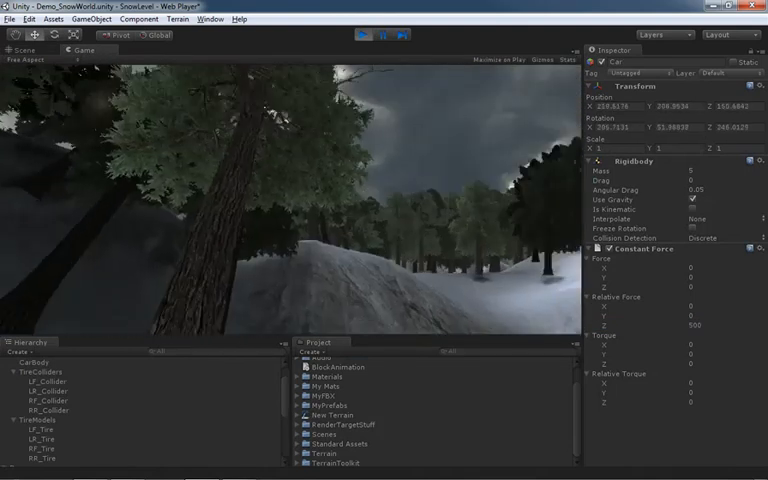
{"action": "left_click", "coordinate": [359, 34]}
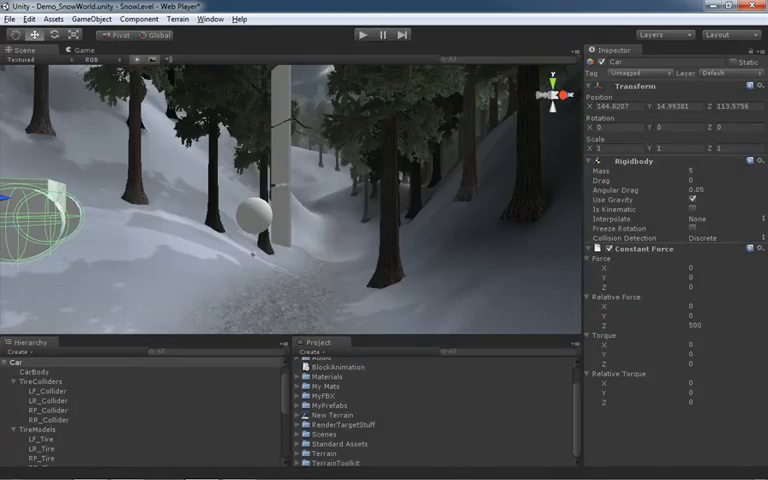